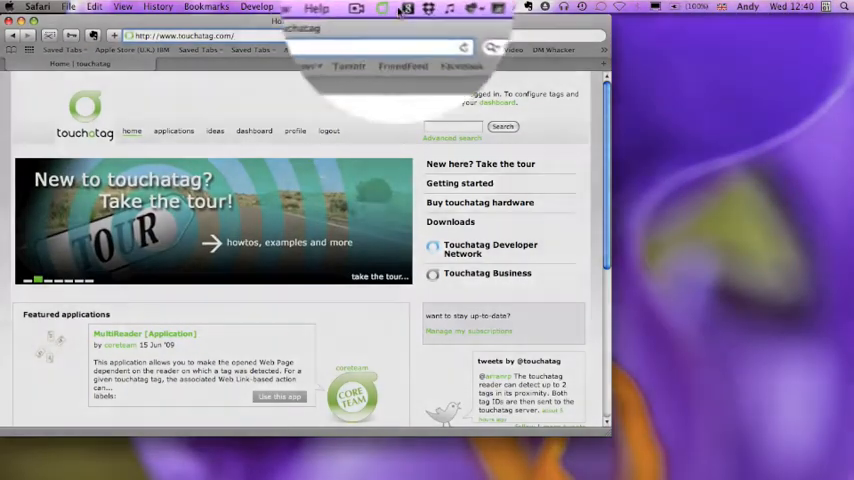
Step: Open Preferences from the touchatag menu bar icon to view the account and client description settings
click(371, 17)
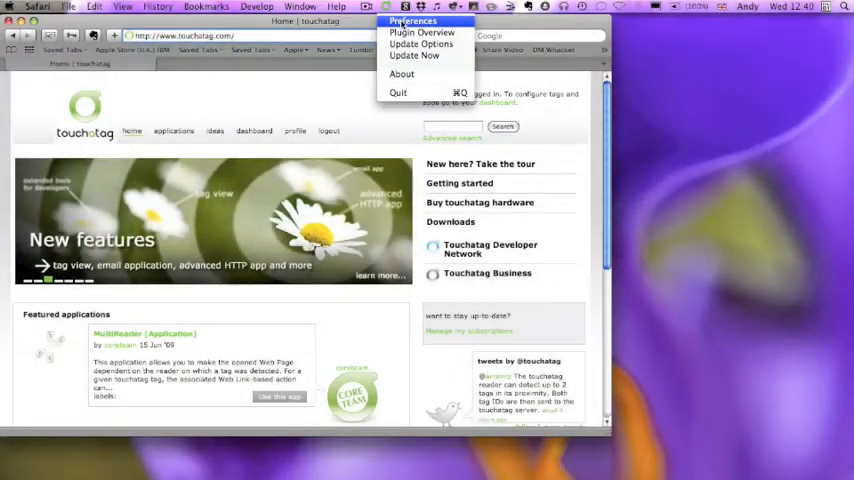
click(409, 20)
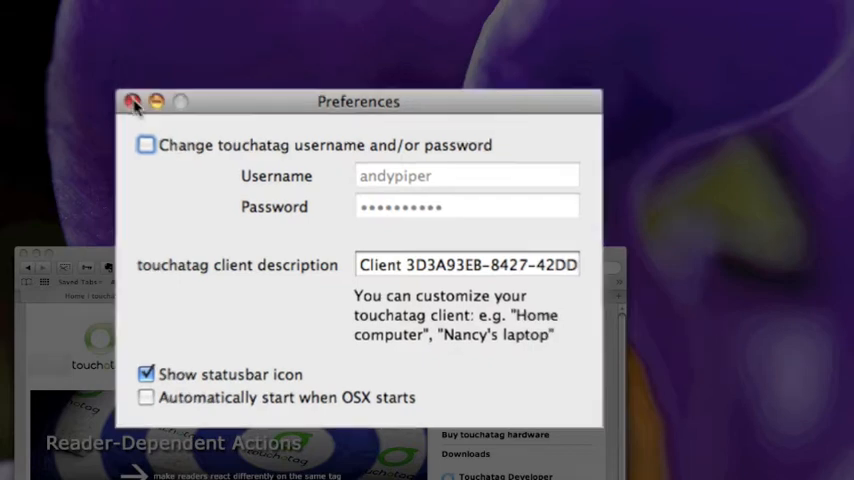
Step: Close the touchatag client Preferences window
click(133, 101)
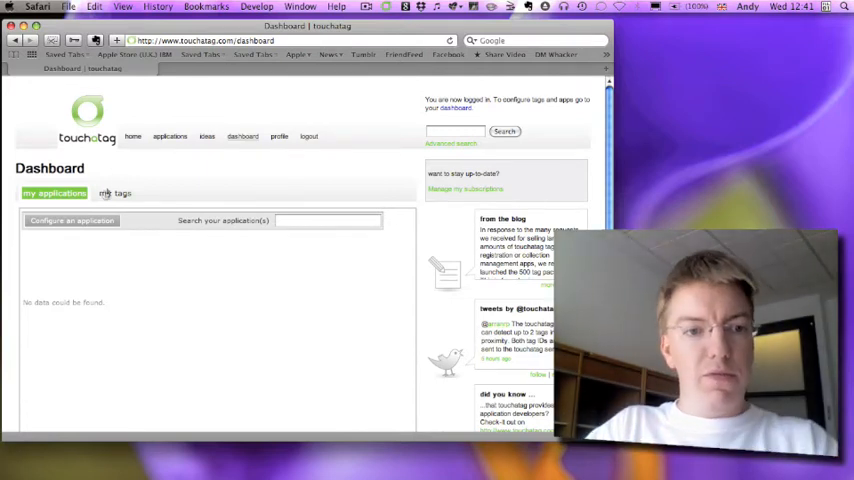
click(71, 220)
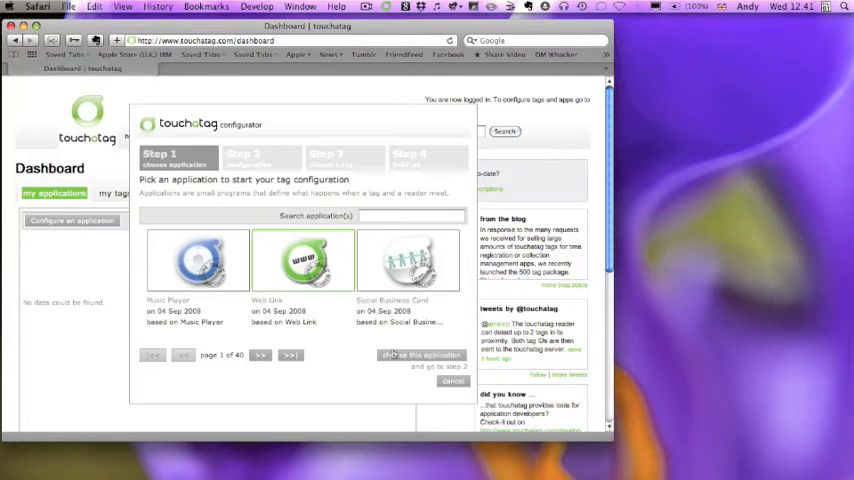
click(421, 355)
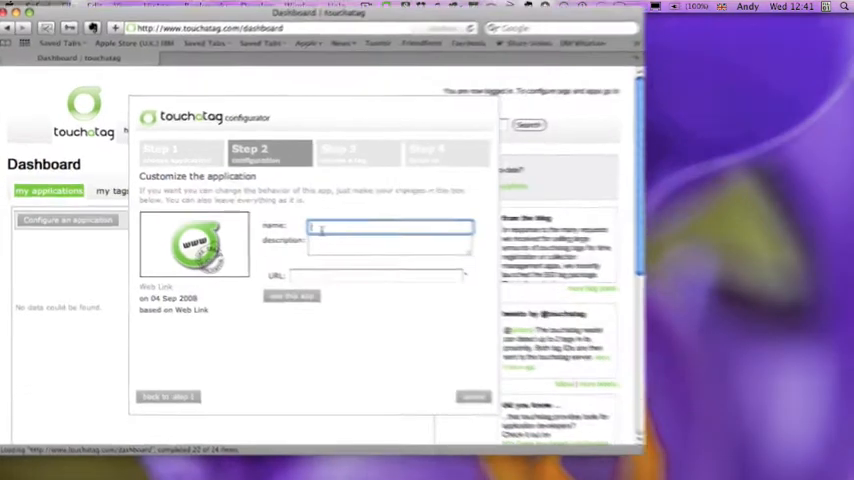
text(Dogear Na)
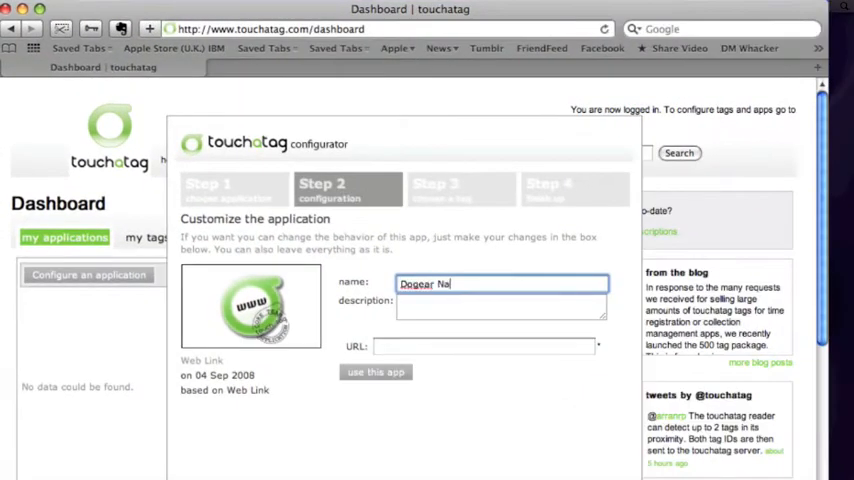
text(Open t)
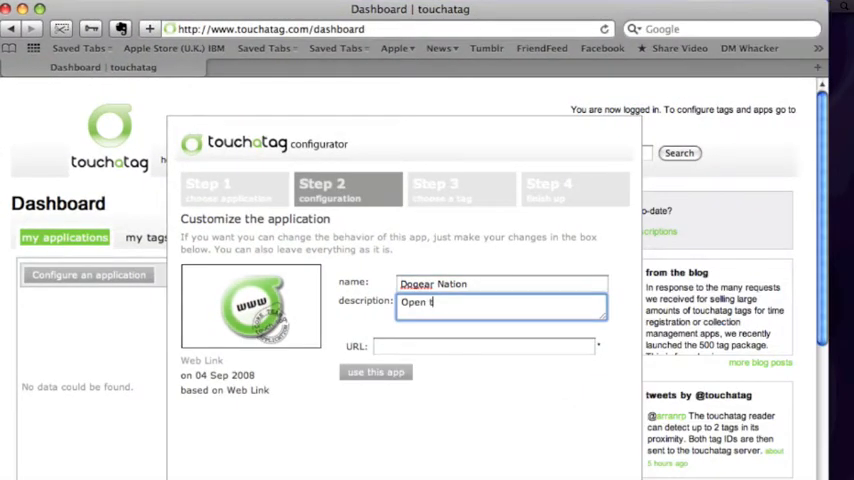
text(he Dogear Nation)
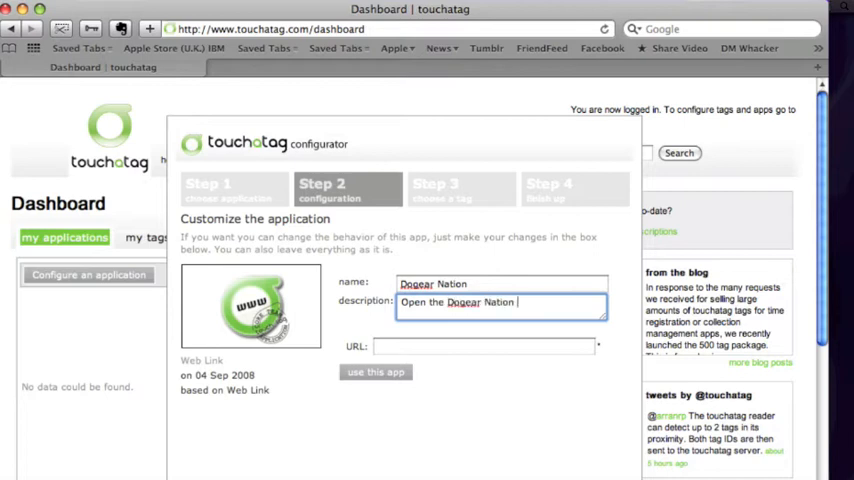
text(http)
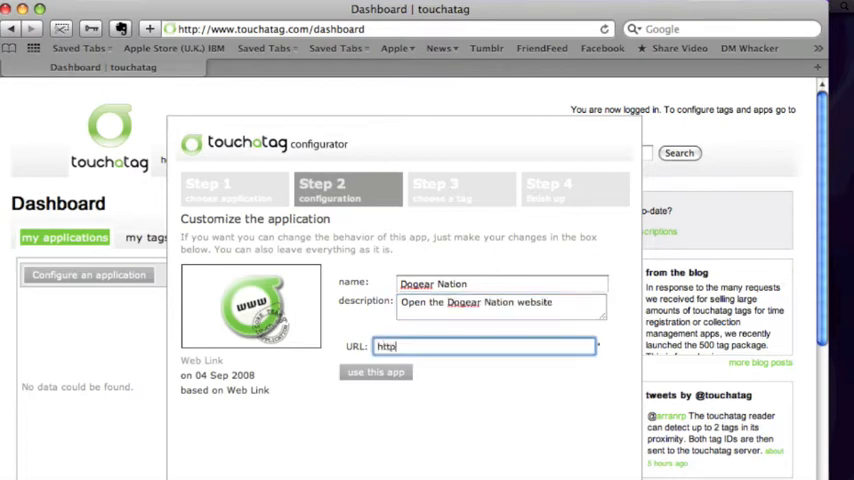
text(://doega)
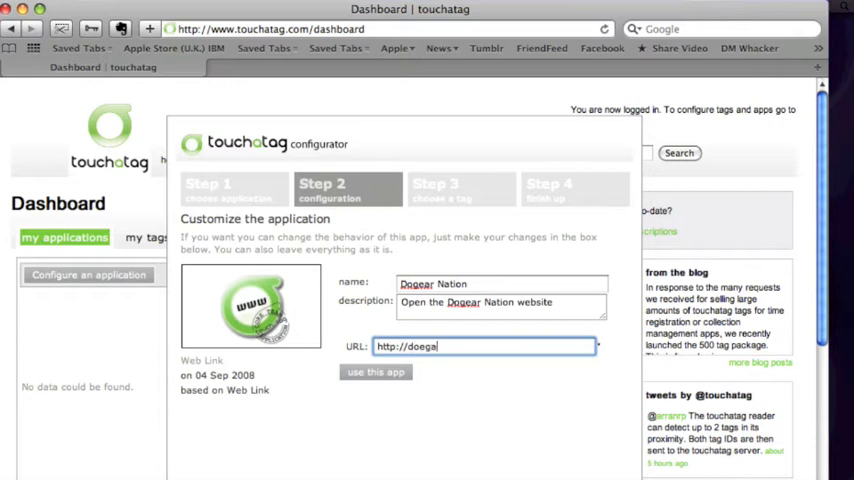
text(rnation.com/)
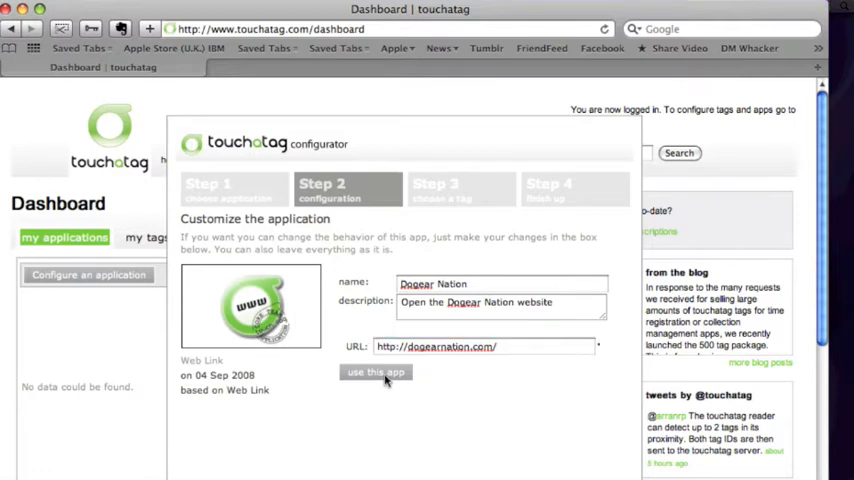
click(376, 372)
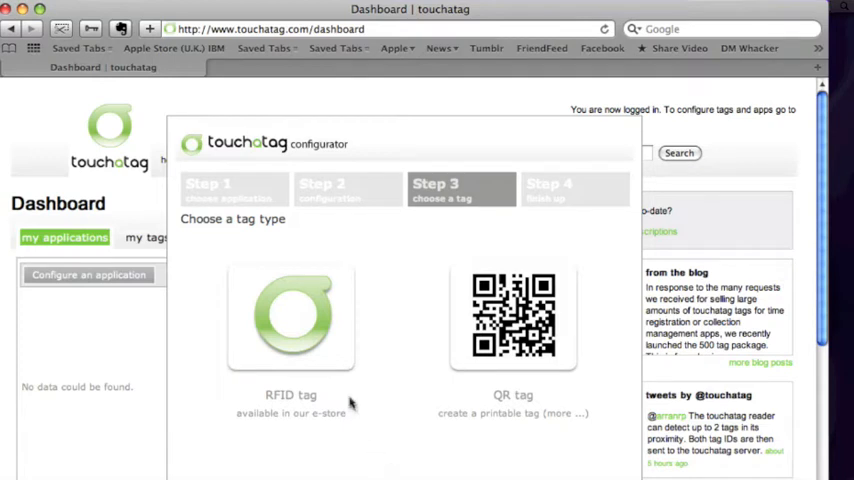
click(291, 315)
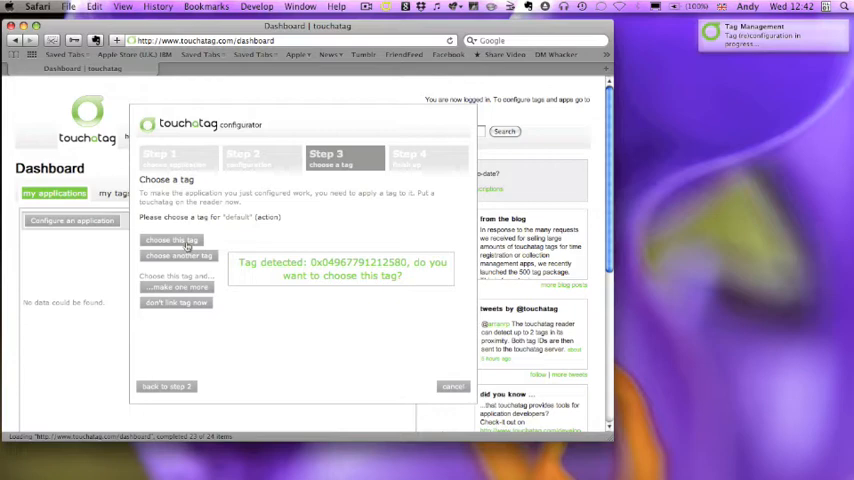
click(171, 240)
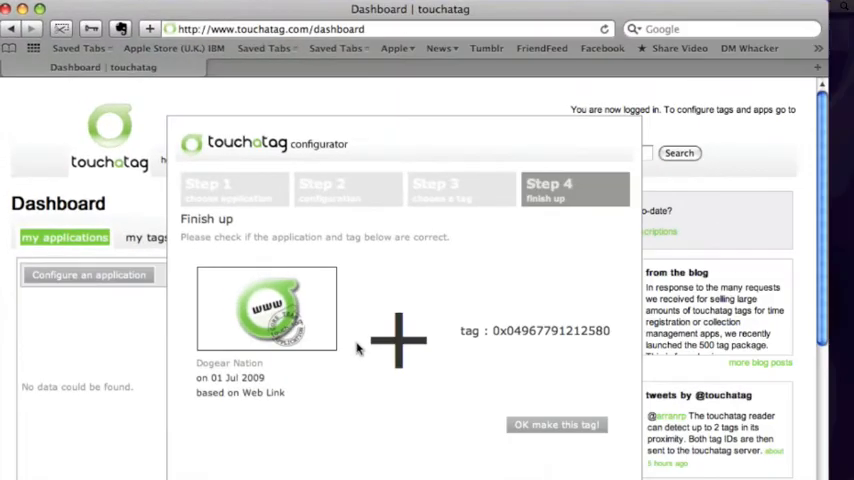
mouse_move(246, 327)
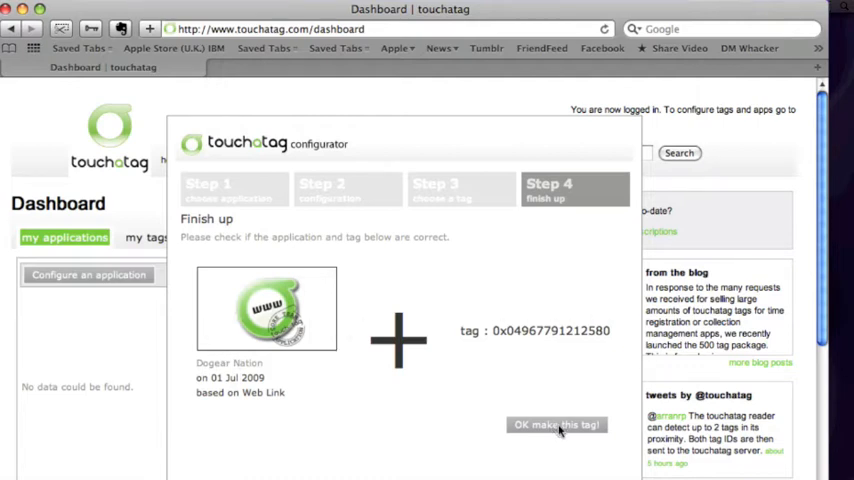
Step: Confirm linking the Dogear Nation app to the tag with 'OK make this tag!'
click(557, 424)
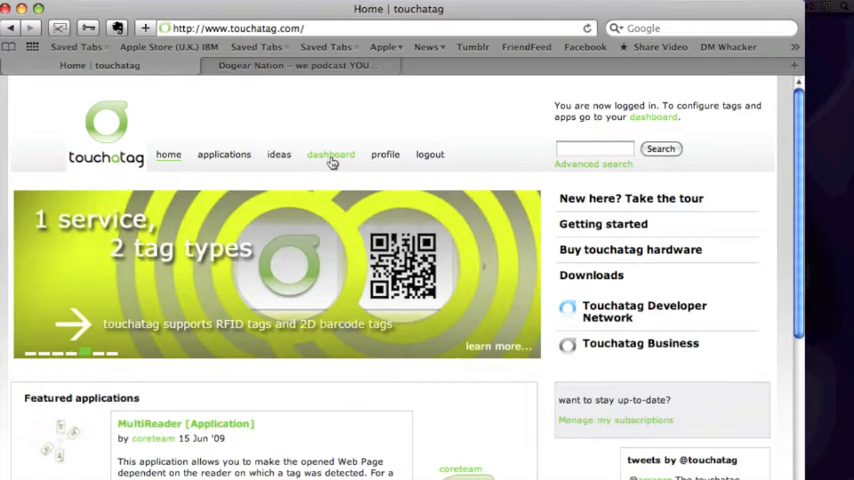
Step: Open the Featured Applications page and scroll through apps like Email, Last.fm, Skype Call and Web Link
click(223, 154)
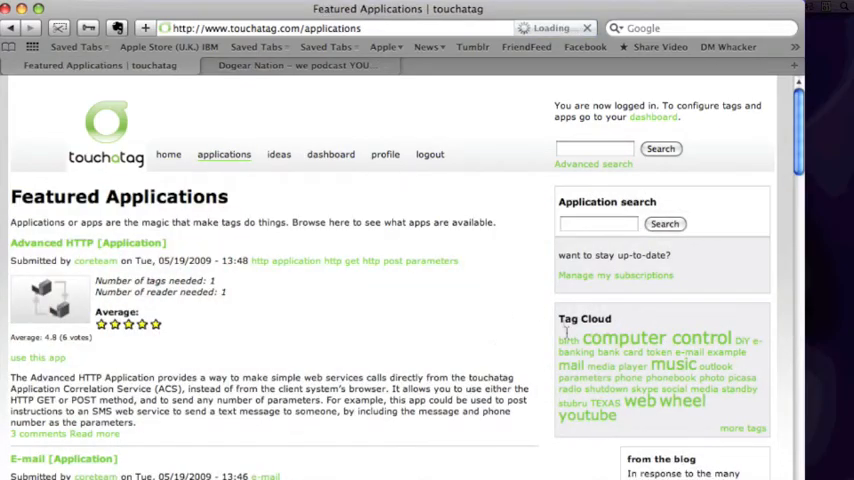
scroll(down, 3)
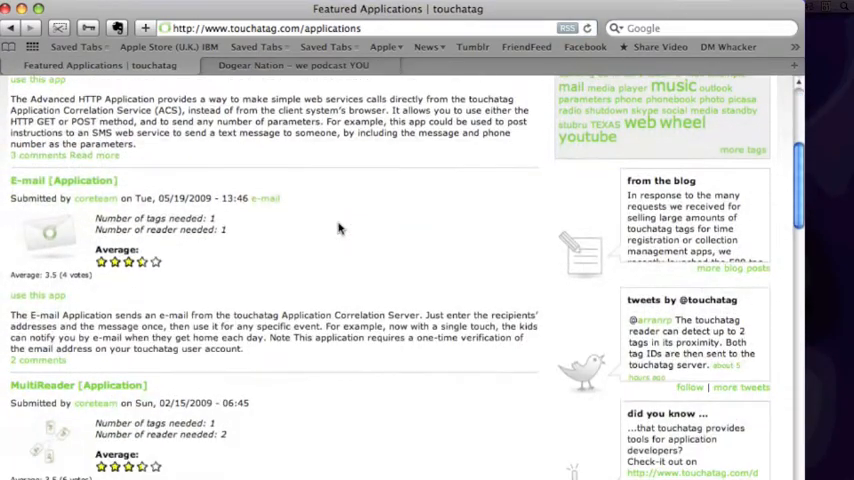
scroll(down, 3)
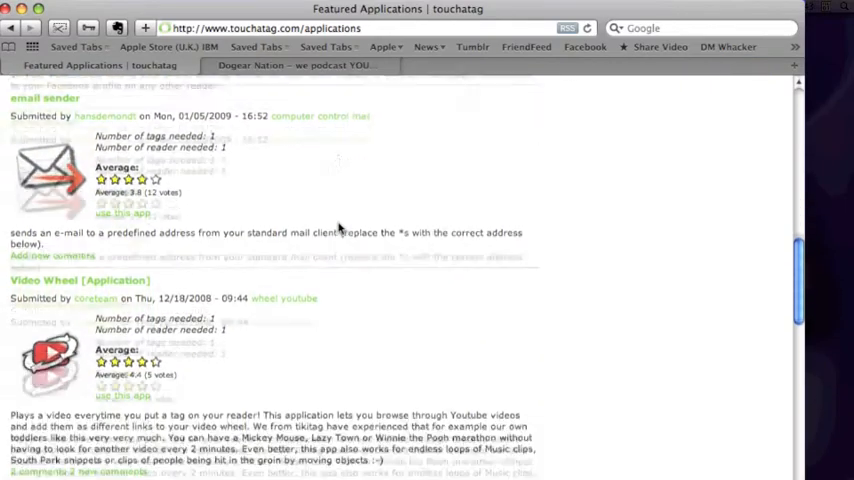
scroll(down, 3)
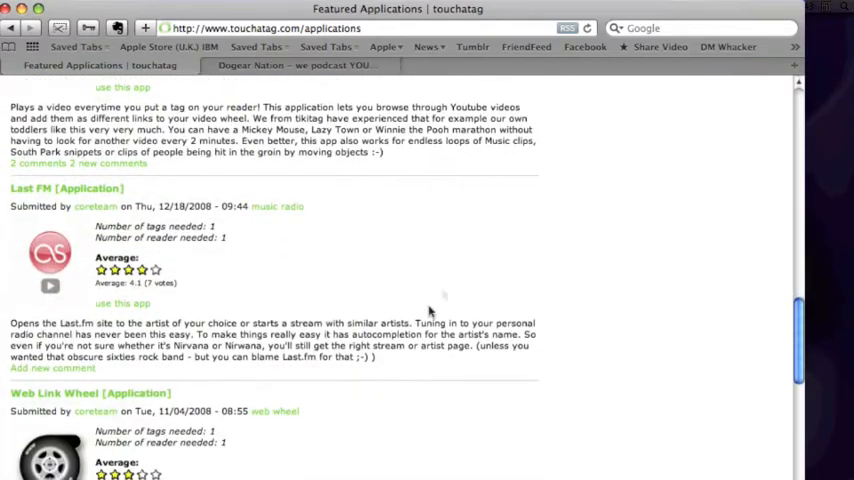
mouse_move(601, 226)
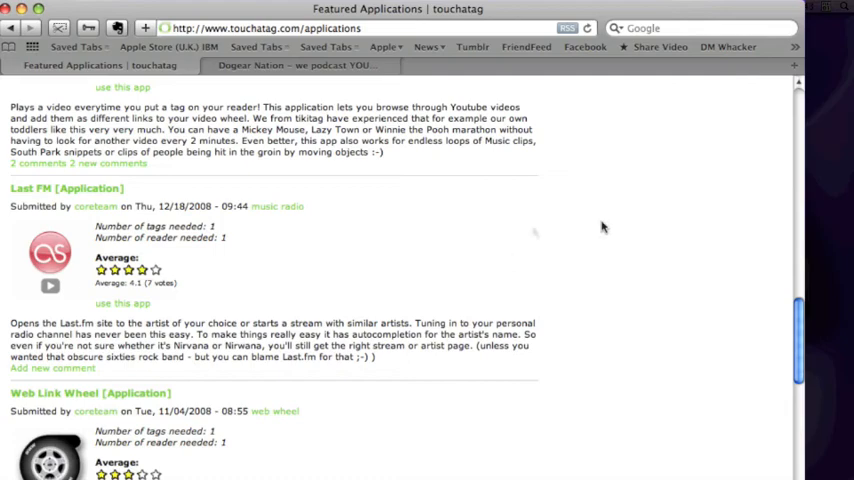
scroll(down, 3)
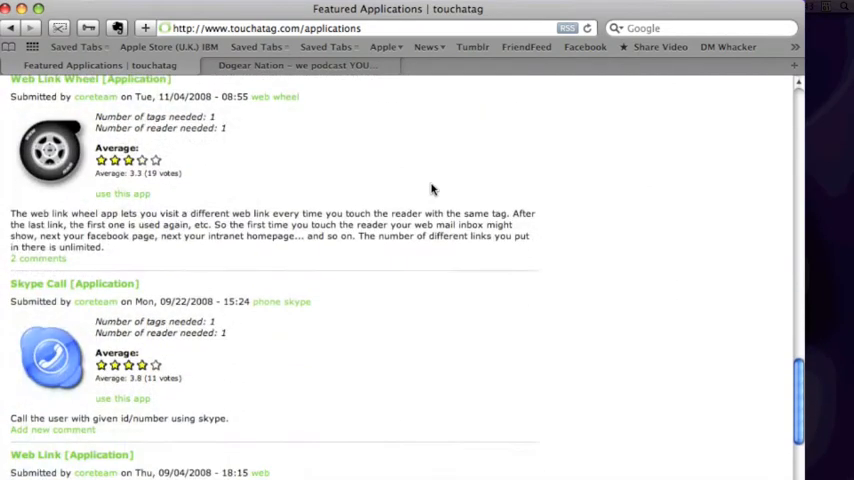
scroll(down, 3)
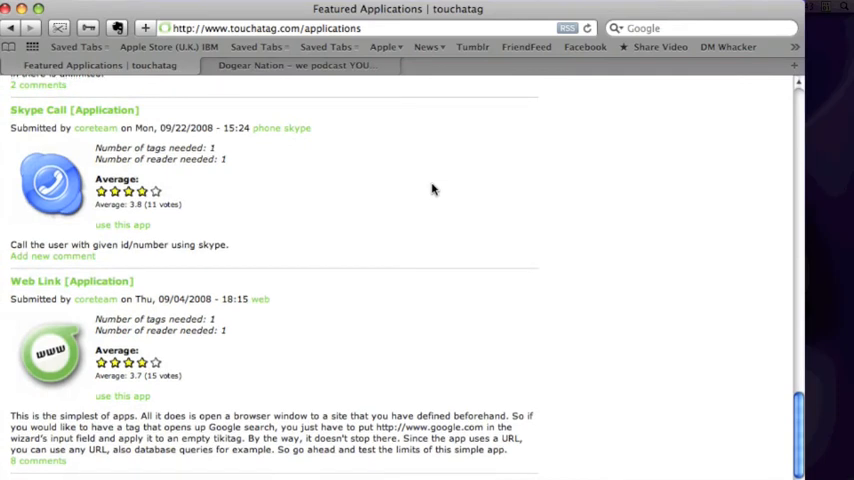
mouse_move(533, 205)
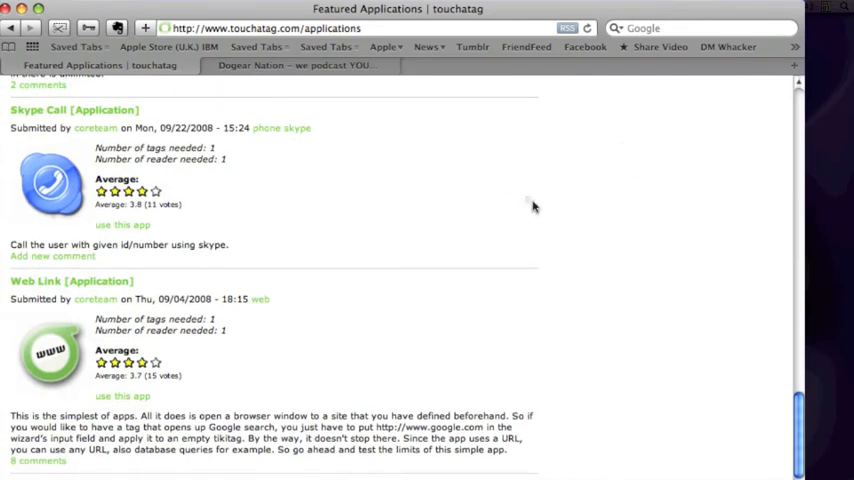
scroll(down, 3)
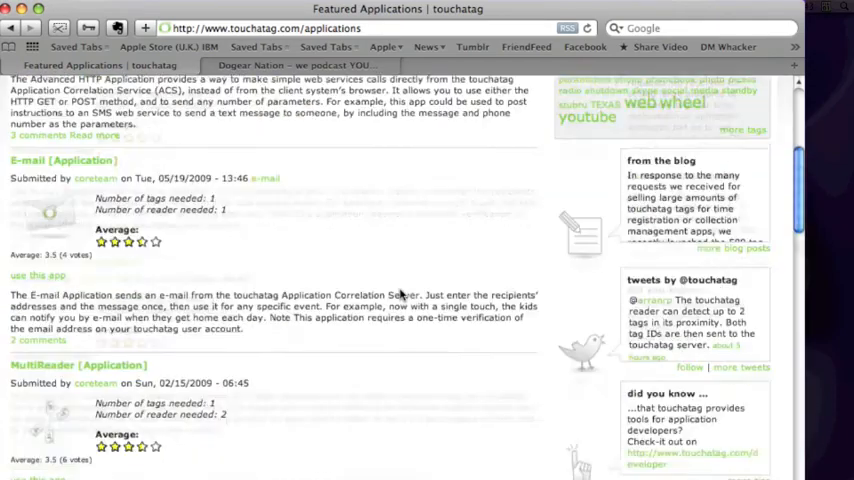
scroll(up, 3)
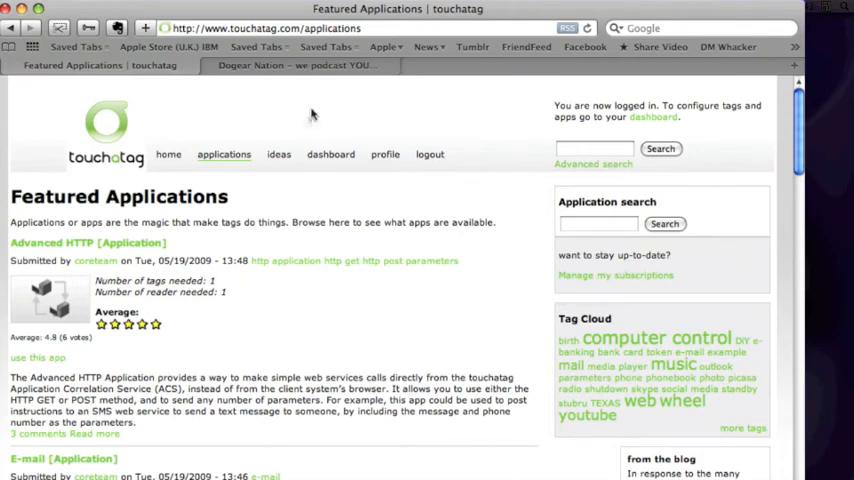